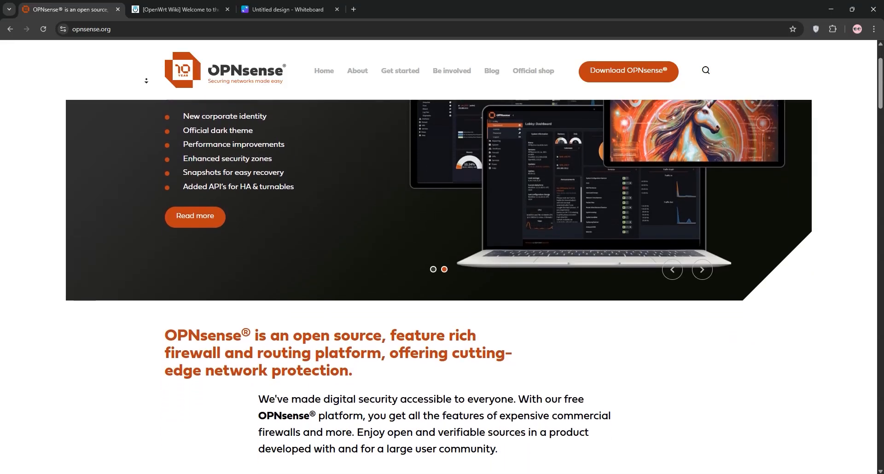
Scroll the opnsense.org homepage through testimonials, Business Edition and hardware sections to the contact footer.
scroll("down", 3)
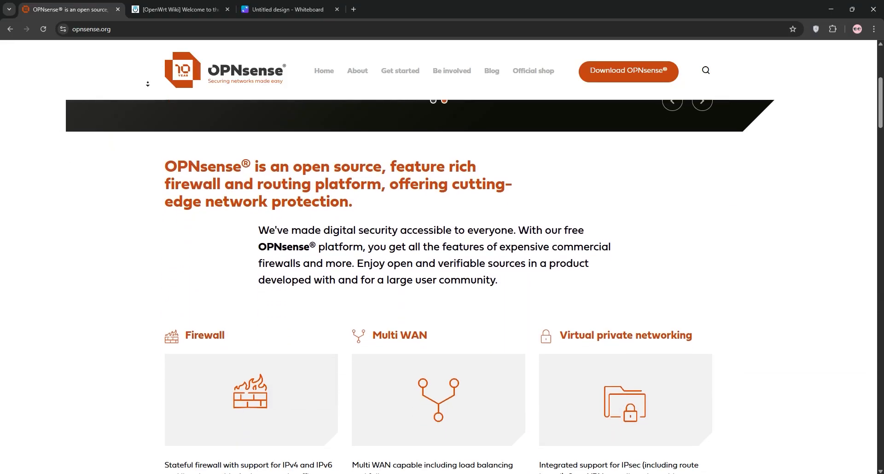
scroll("down", 3)
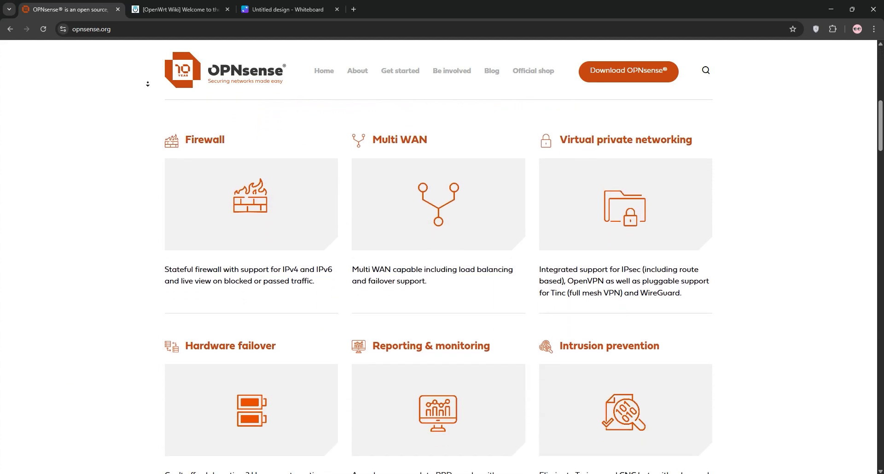
scroll("down", 3)
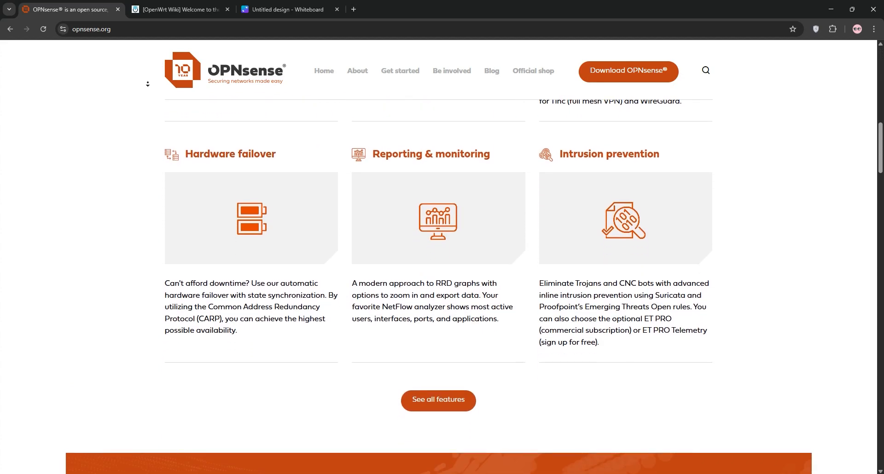
scroll("down", 3)
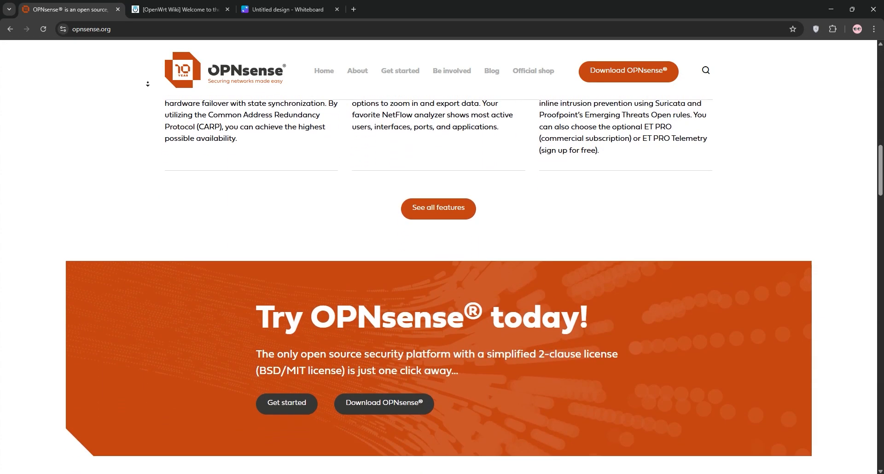
scroll("down", 3)
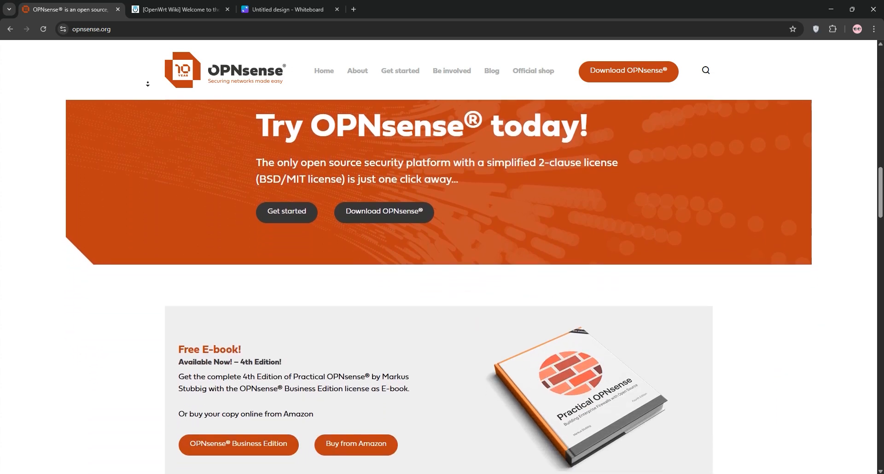
scroll("down", 3)
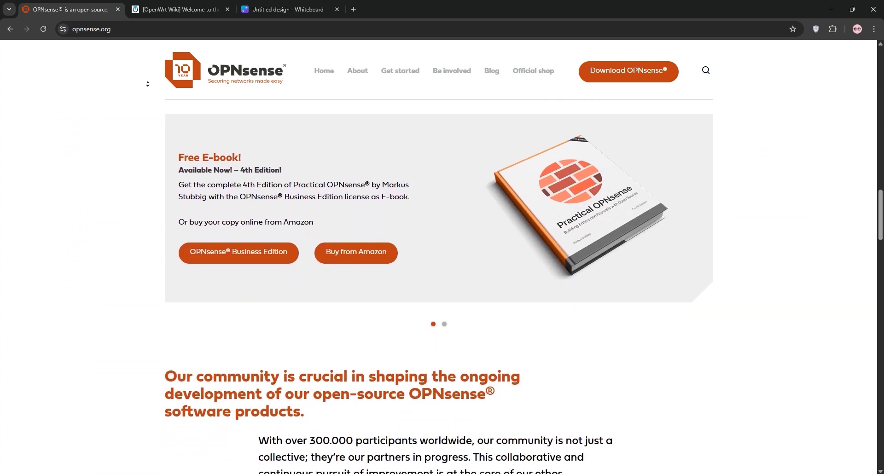
scroll("down", 3)
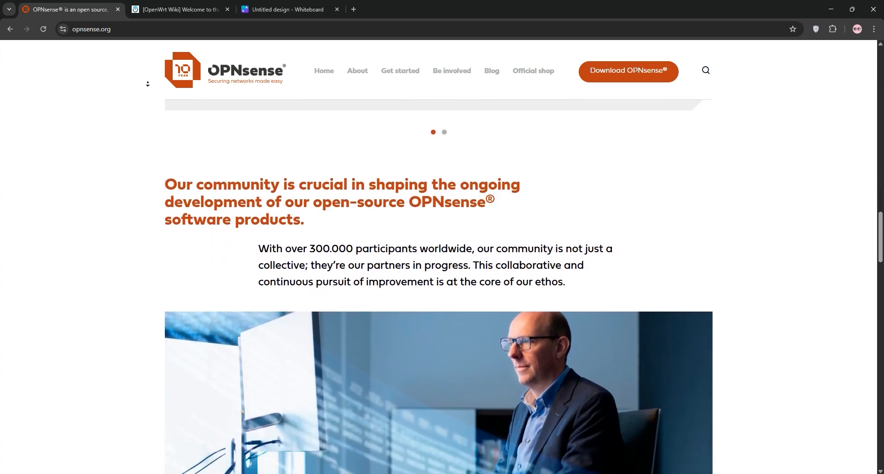
scroll("down", 3)
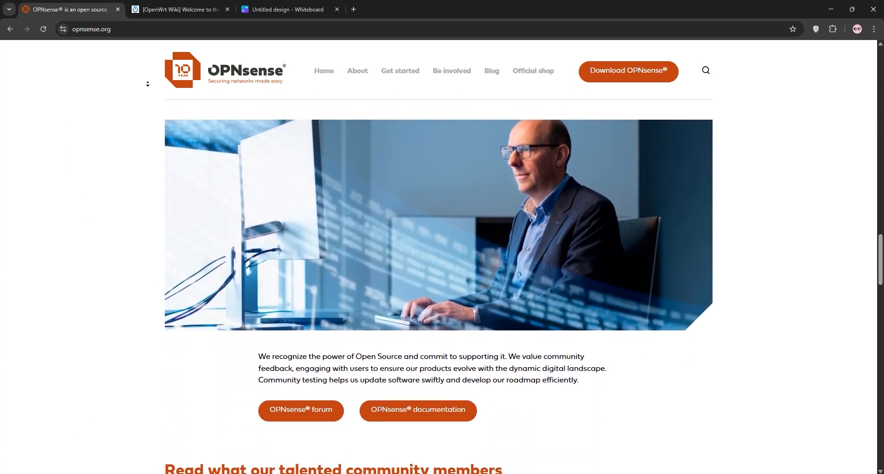
scroll("down", 3)
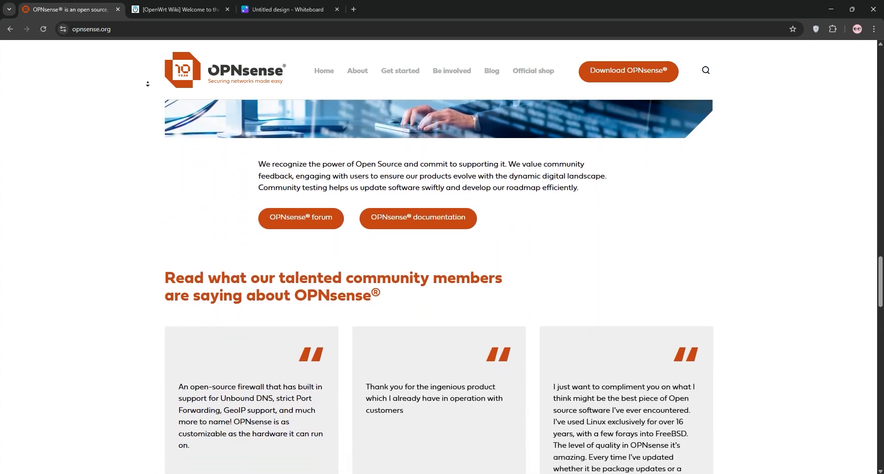
scroll("down", 3)
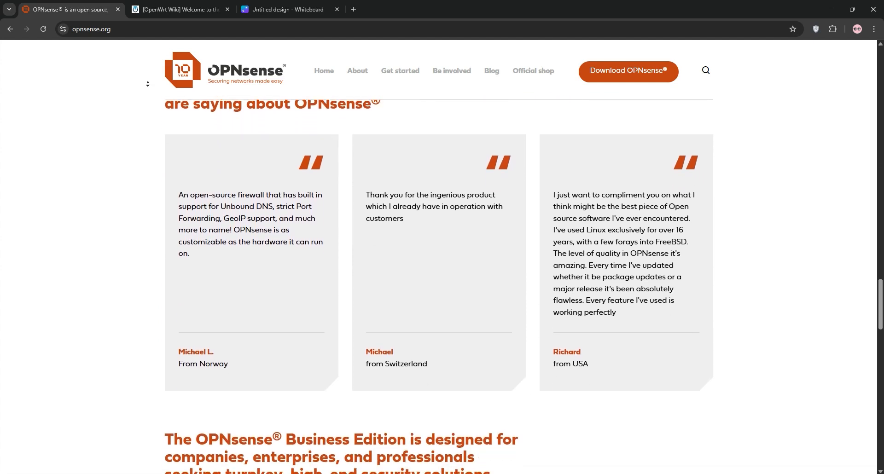
scroll("down", 3)
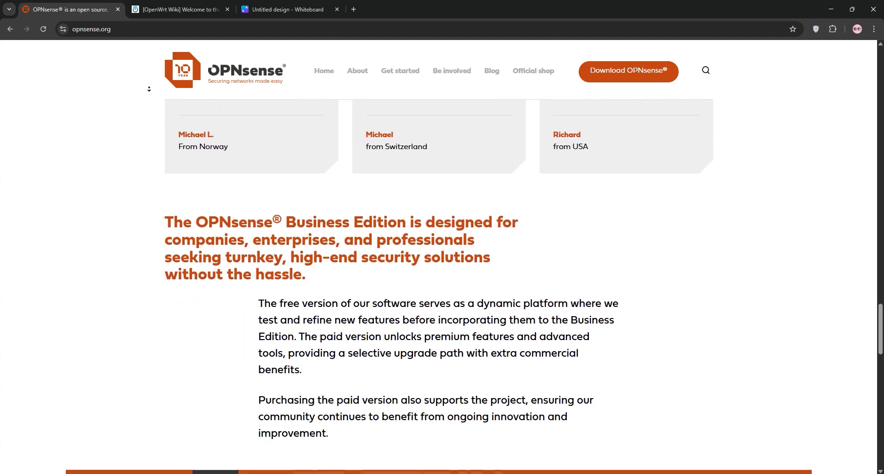
scroll("down", 3)
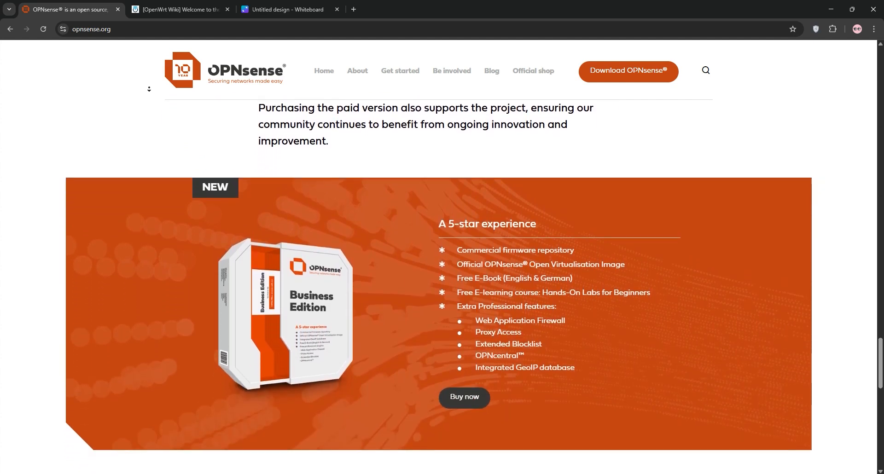
scroll("down", 3)
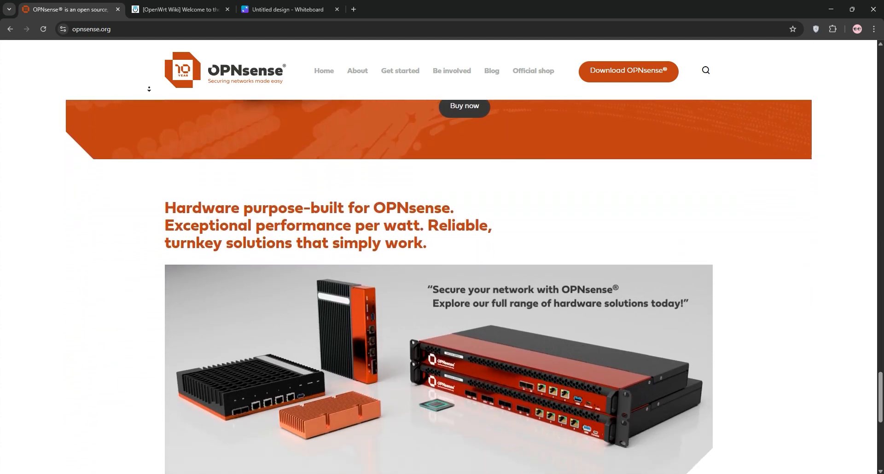
scroll("down", 3)
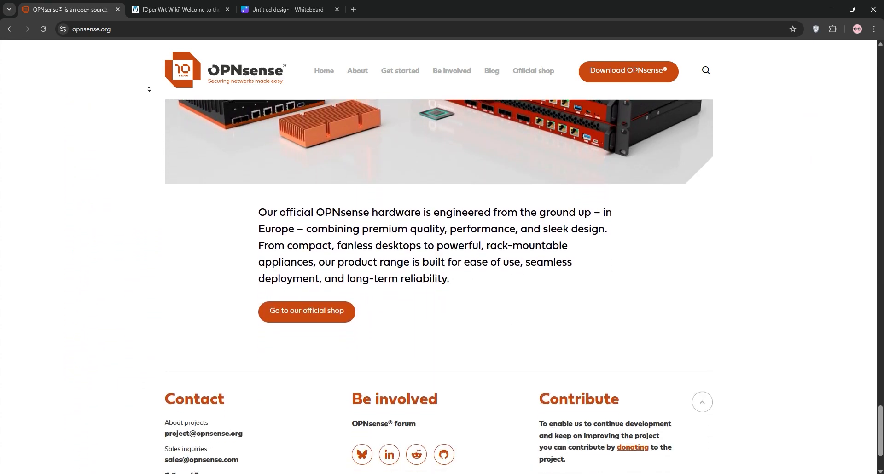
Browse the OpenWrt Wiki welcome page from release series through 'Why use OpenWrt' to the footer.
left_click(179, 9)
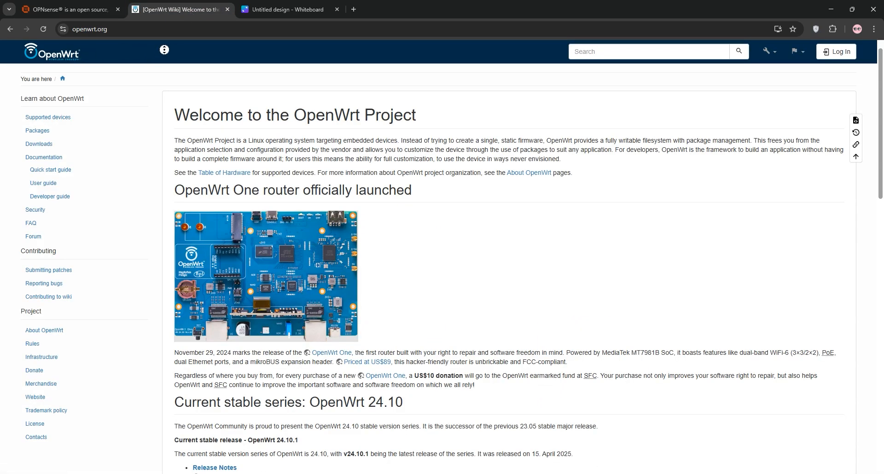
scroll("down", 3)
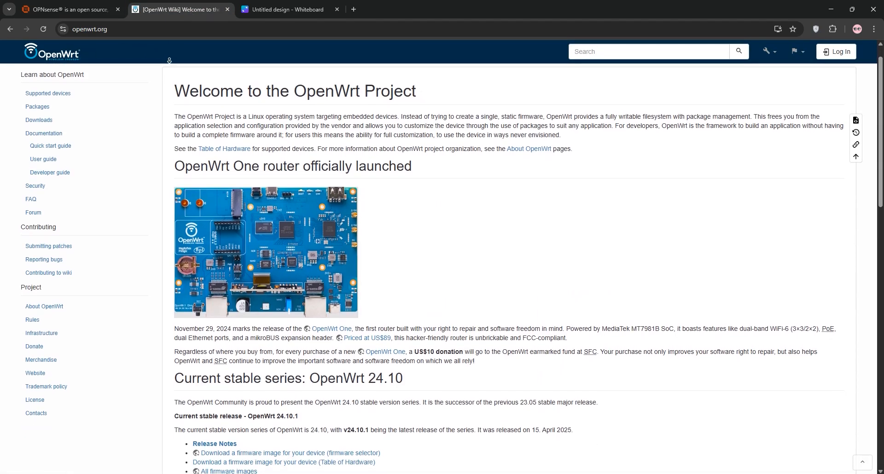
scroll("down", 3)
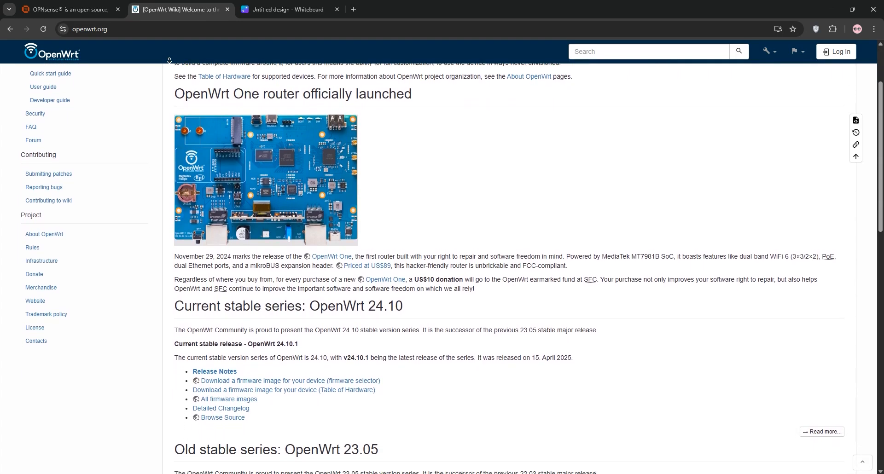
scroll("down", 3)
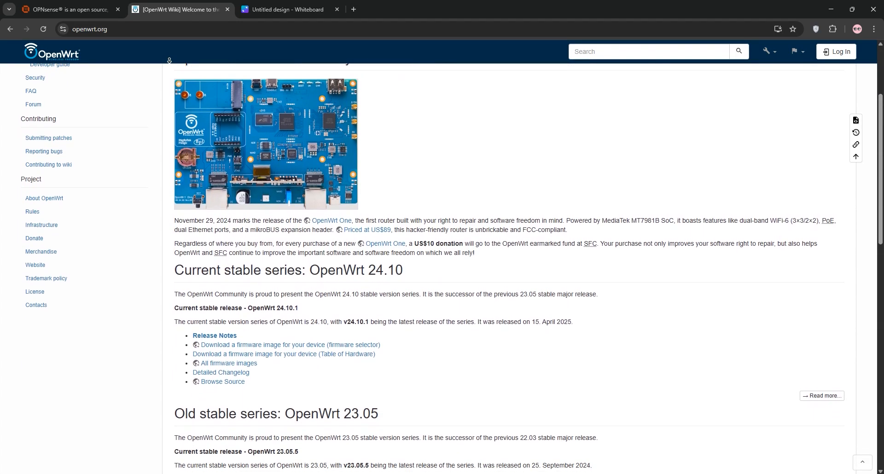
scroll("down", 3)
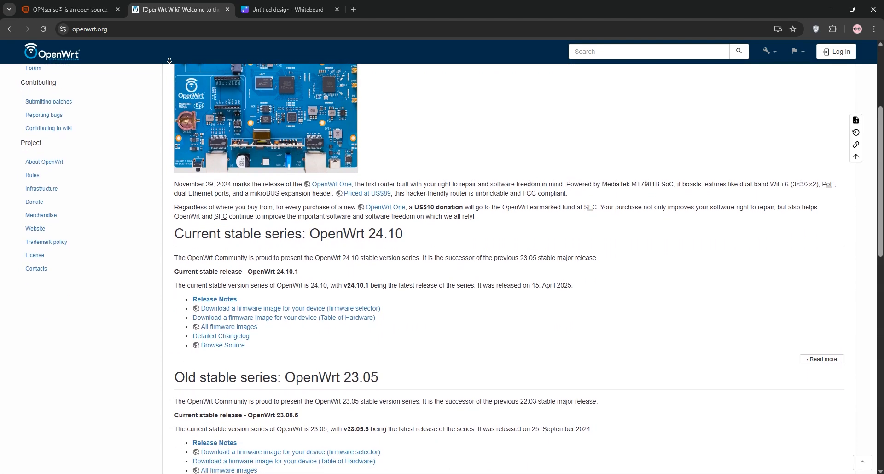
scroll("down", 3)
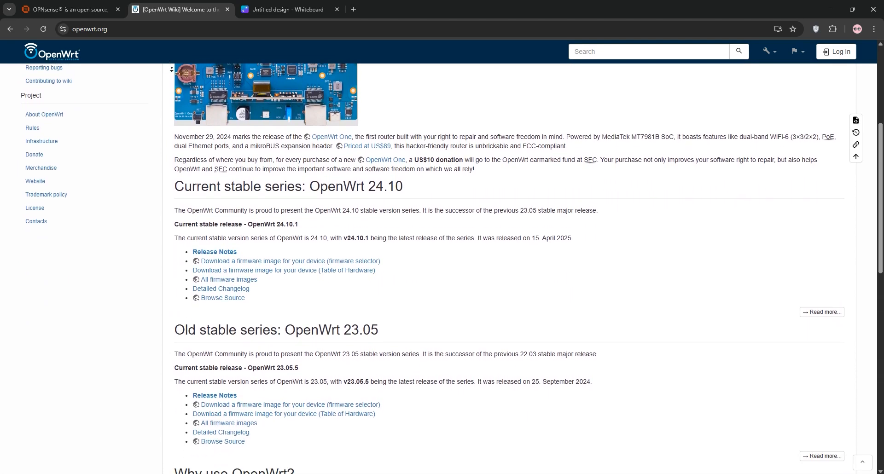
scroll("down", 3)
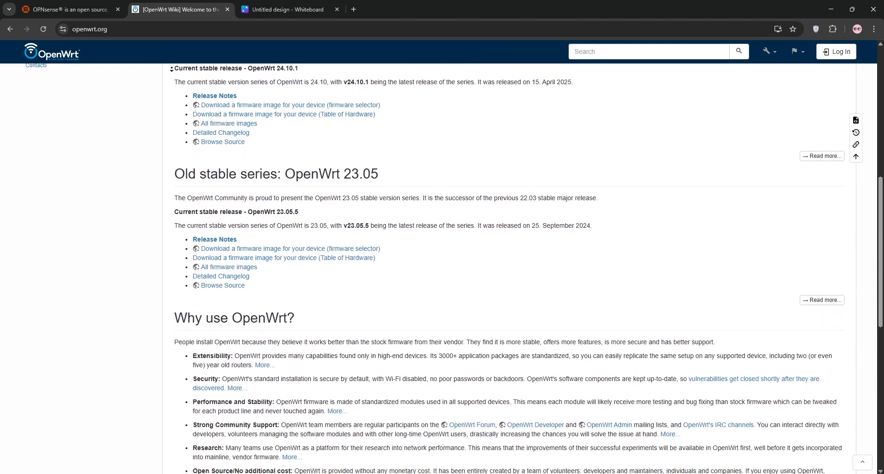
scroll("down", 3)
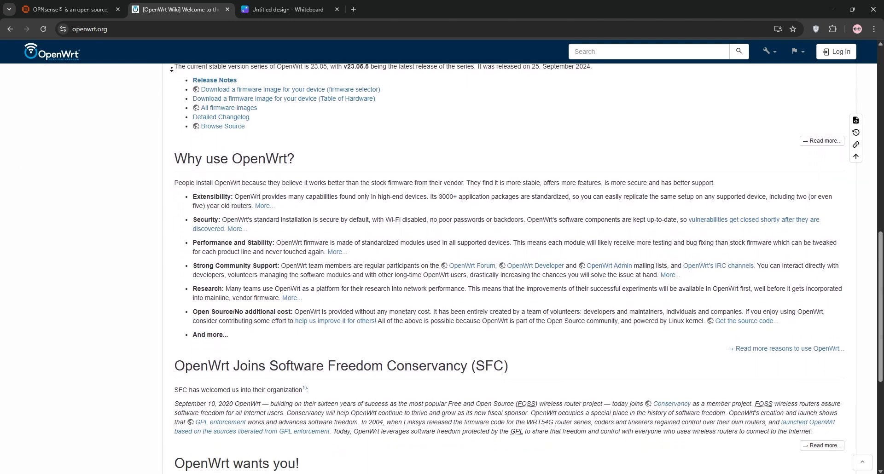
scroll("down", 3)
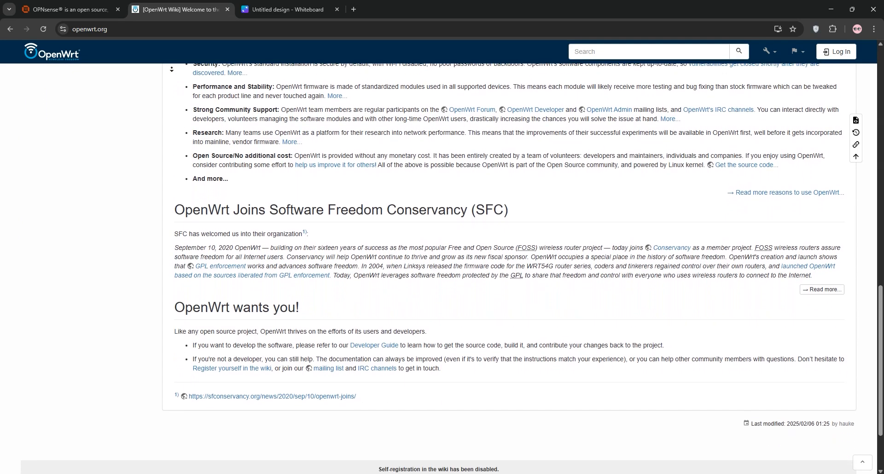
scroll("down", 3)
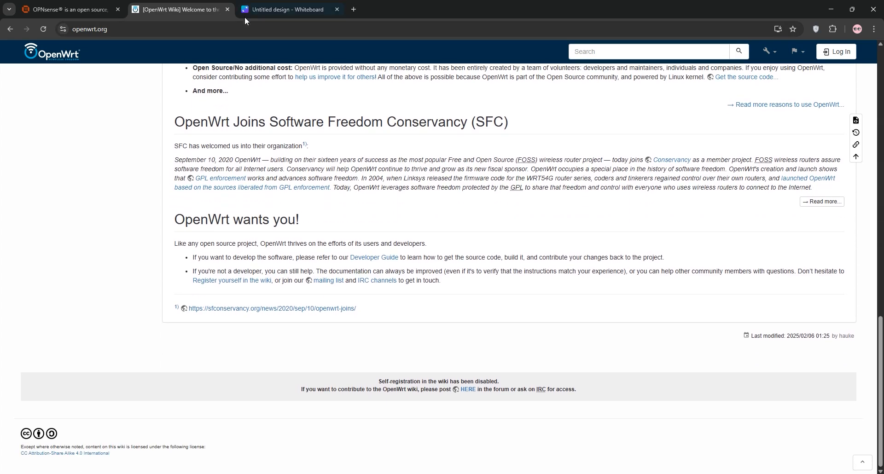
Switch to the Canva 'Untitled design' tab holding the OPNsense vs OpenWrt comparison table.
left_click(288, 9)
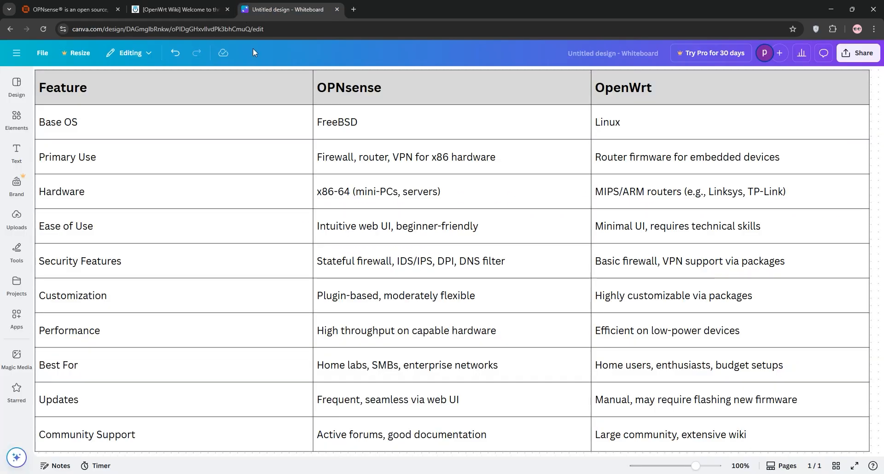